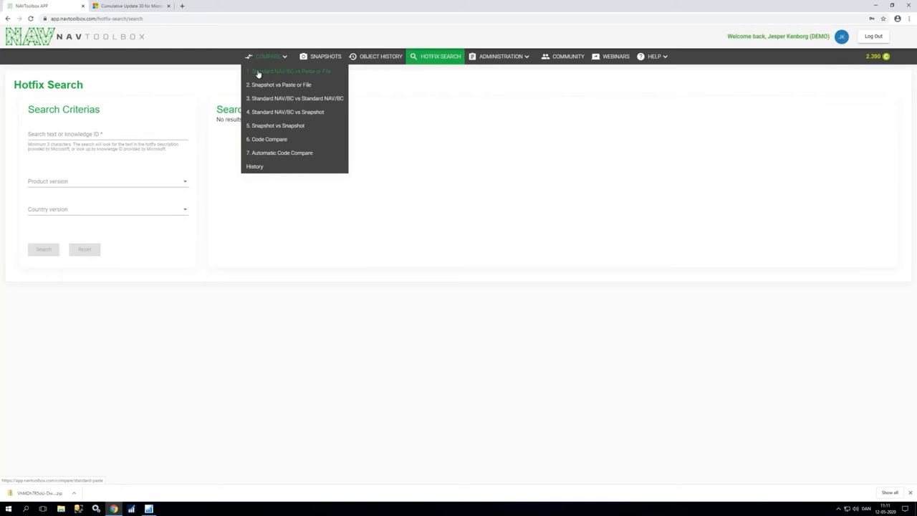
Choose '1. Standard NAV/BC vs Paste or File' from the Compare menu.
{"action": "left_click", "coordinate": [290, 70]}
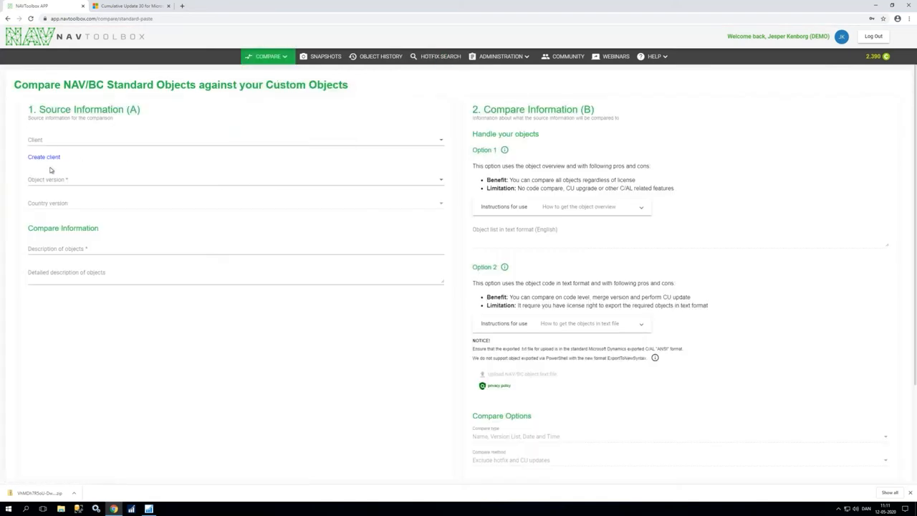
{"action": "mouse_move", "coordinate": [51, 144]}
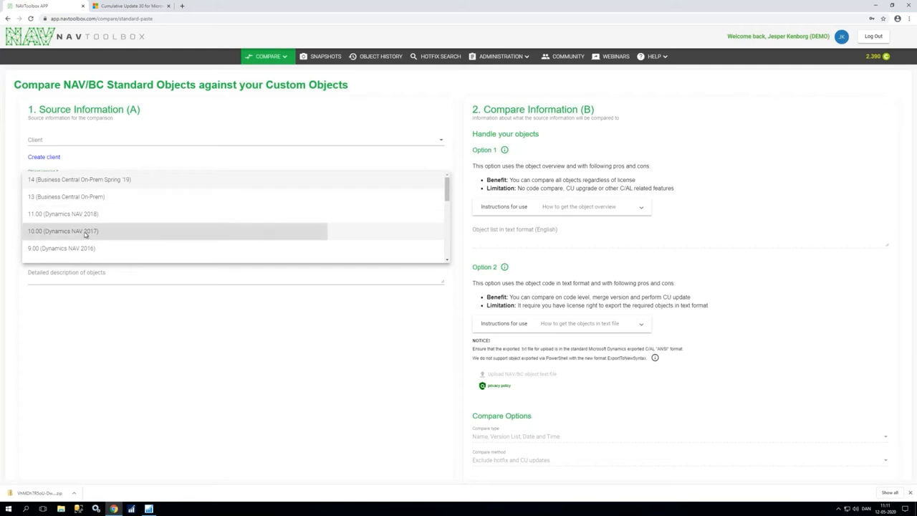
Set source to client Lift Service, version 9.00 (NAV 2016), country DK.
{"action": "left_click", "coordinate": [63, 231]}
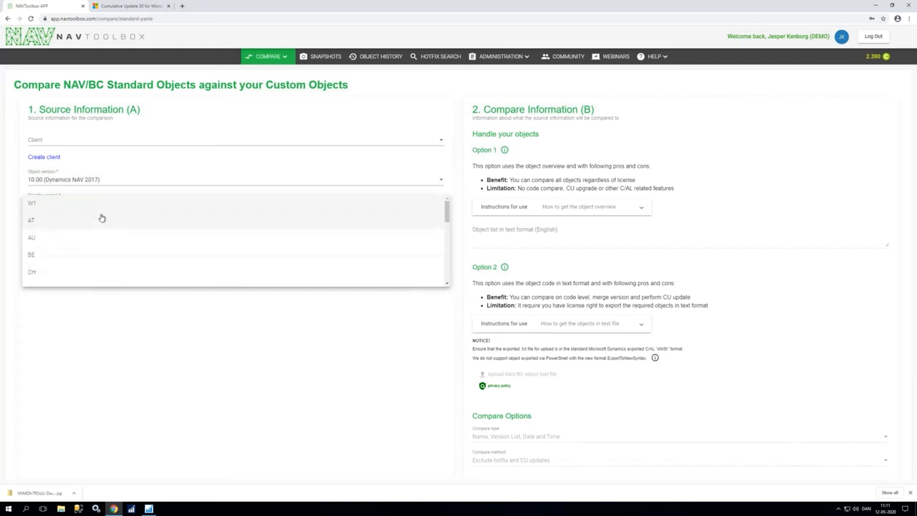
{"action": "scroll", "scroll_direction": "down", "scroll_amount": 3}
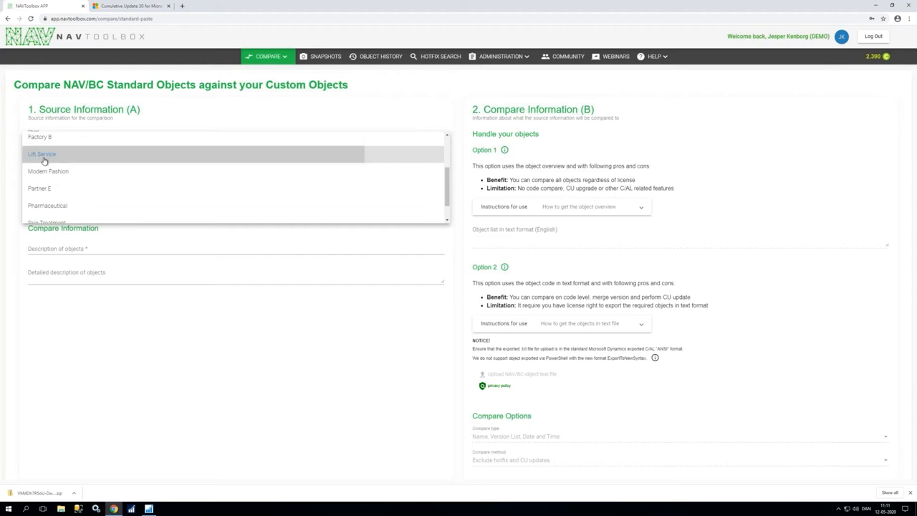
{"action": "left_click", "coordinate": [41, 154]}
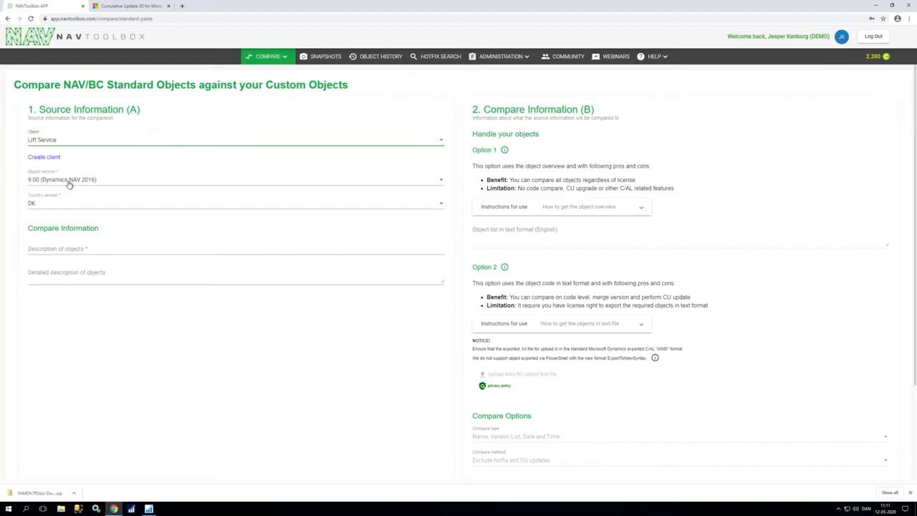
{"action": "mouse_move", "coordinate": [67, 210]}
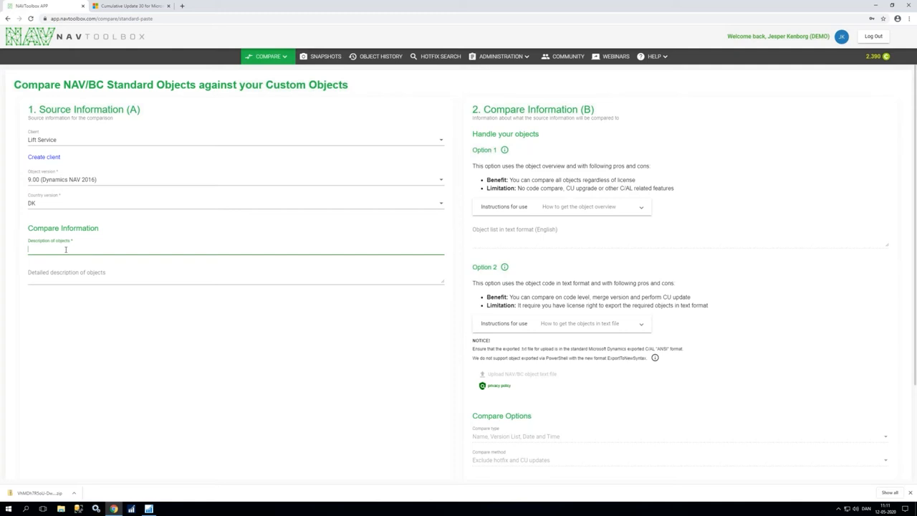
Enter 'Webinar - we prepare for meeting' as the comparison description.
{"action": "type", "text": "Webinar - we prepare for meeting"}
{"action": "left_click", "coordinate": [236, 274]}
{"action": "type", "text": "Before follow up meeting..."}
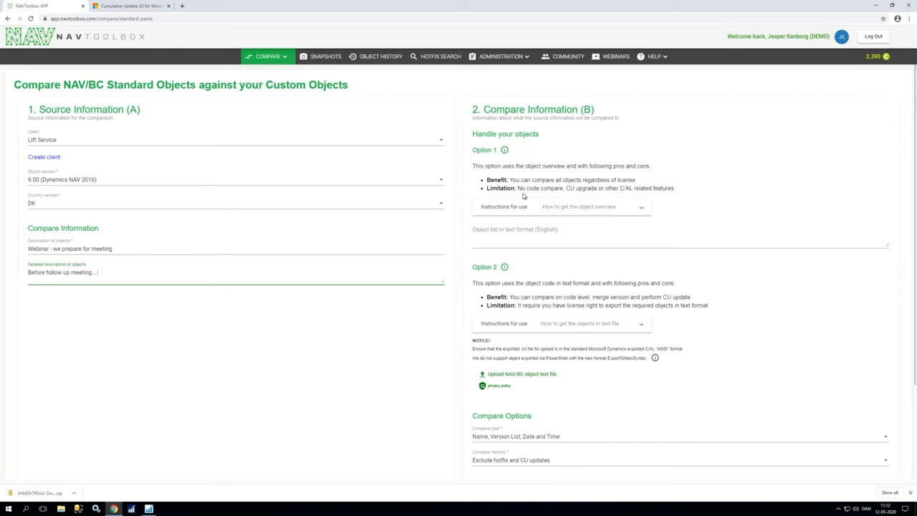
{"action": "mouse_move", "coordinate": [524, 196]}
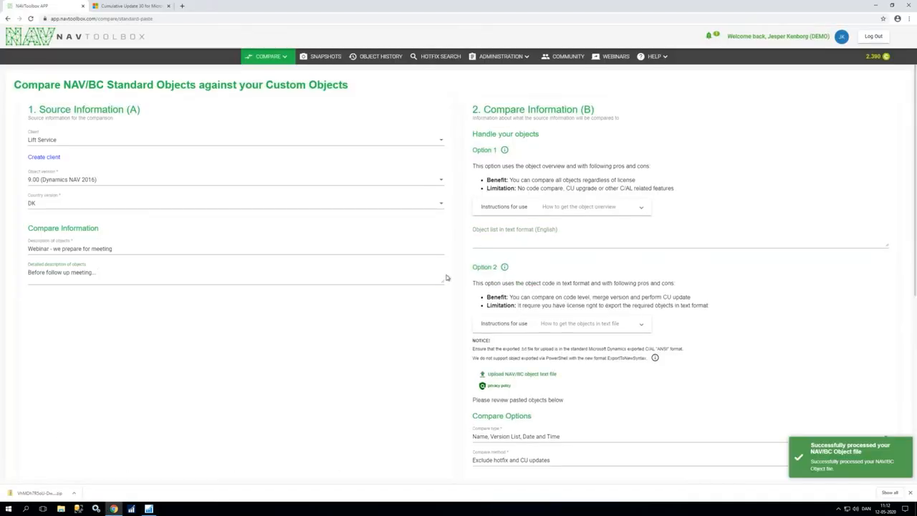
Scroll down to review the verified objects before resetting.
{"action": "scroll", "scroll_direction": "down", "scroll_amount": 3}
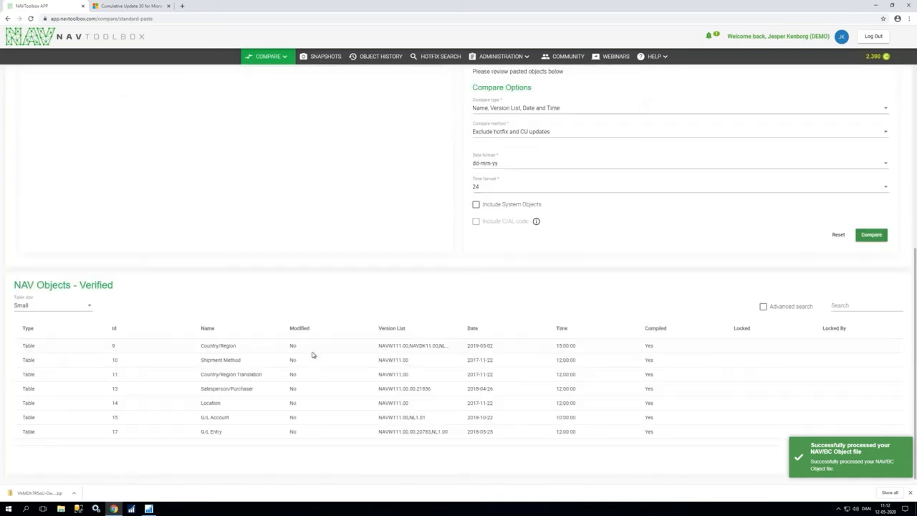
{"action": "mouse_move", "coordinate": [326, 387]}
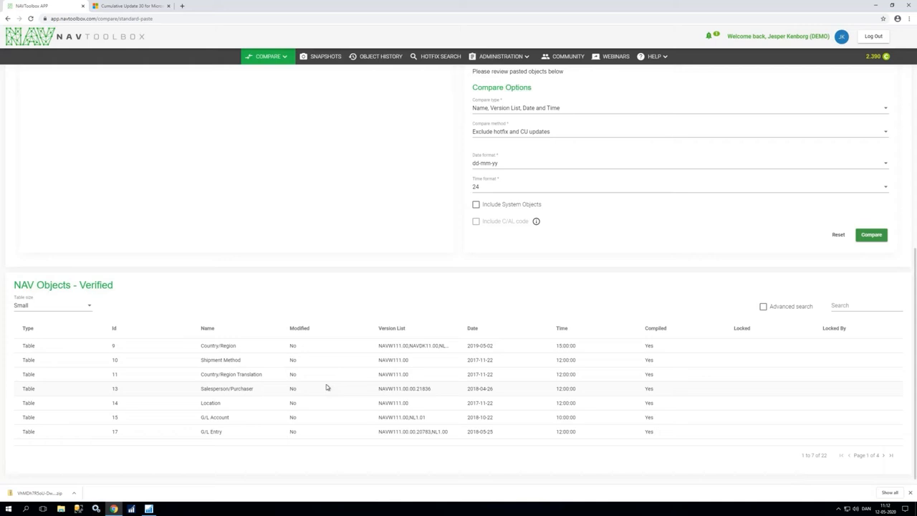
{"action": "mouse_move", "coordinate": [840, 246]}
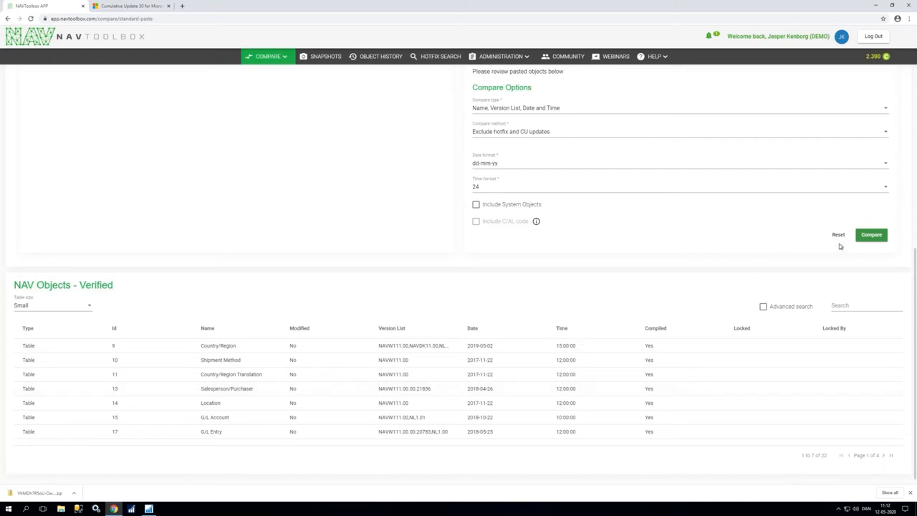
{"action": "mouse_move", "coordinate": [838, 234]}
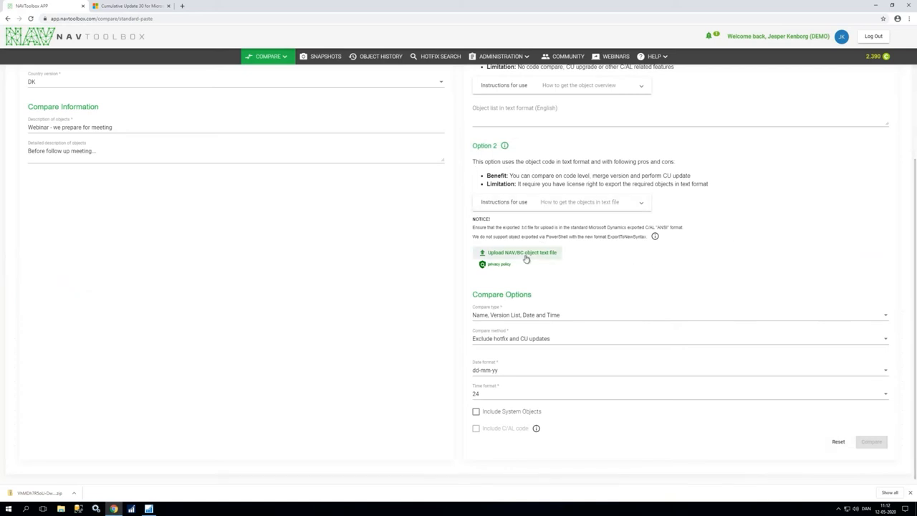
Upload the Lift 2018-01-17 backup file updated to CU21 as the object file.
{"action": "left_click", "coordinate": [522, 253]}
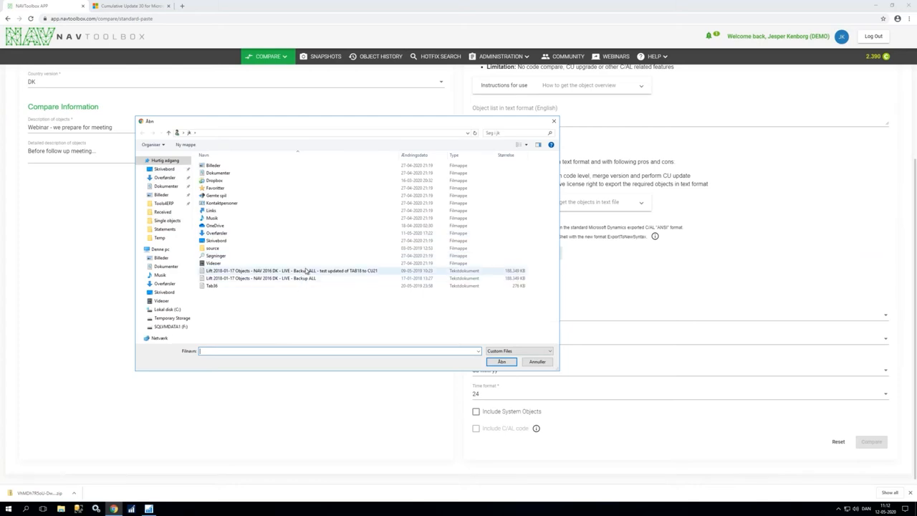
{"action": "left_click", "coordinate": [286, 271]}
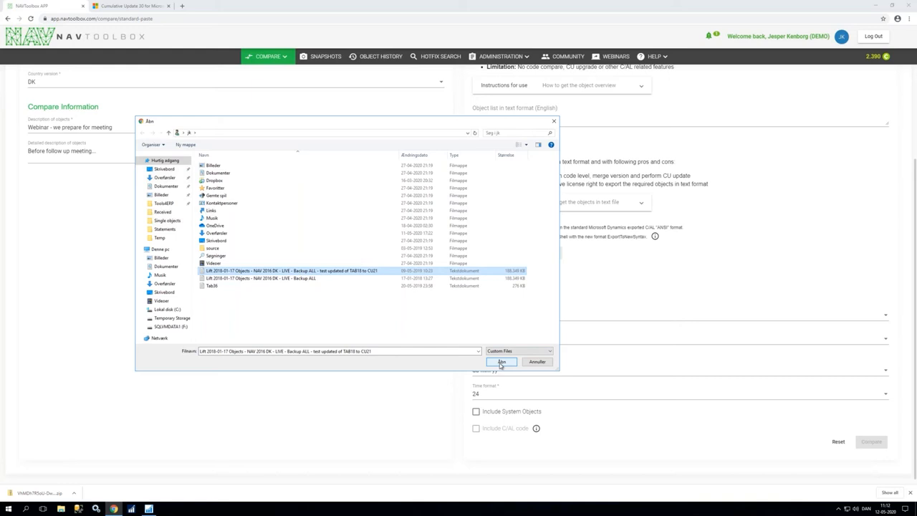
{"action": "left_click", "coordinate": [502, 362]}
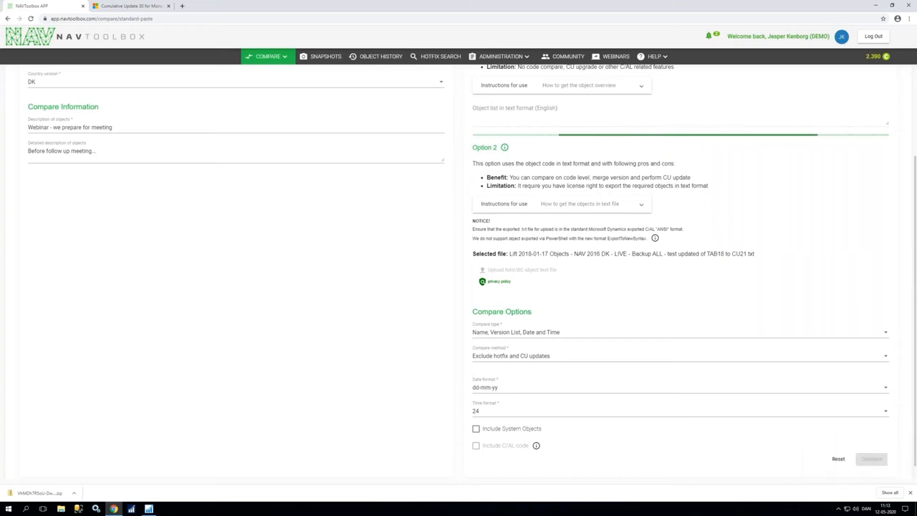
Compare Name, Version List, Date and Time, excluding CU updates, dd-mm-yy, 24-hour.
{"action": "scroll", "scroll_direction": "down", "scroll_amount": 3}
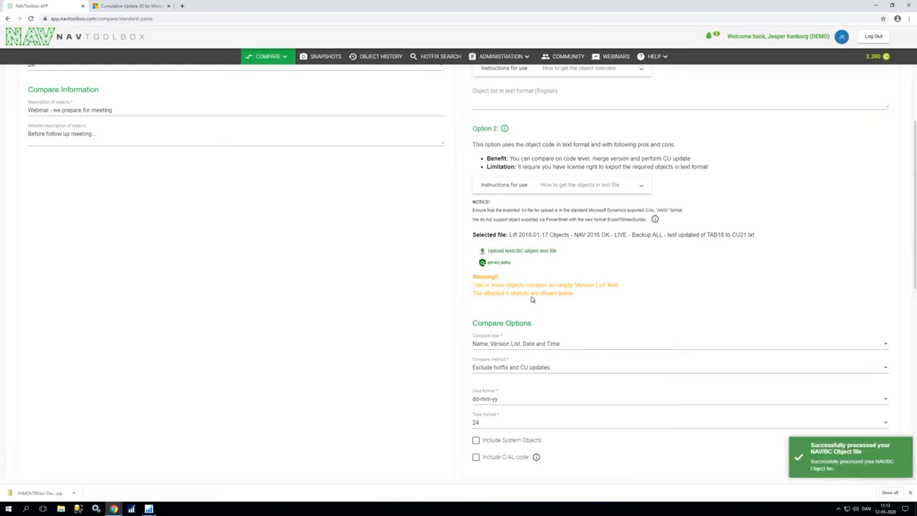
{"action": "double_click", "coordinate": [517, 293]}
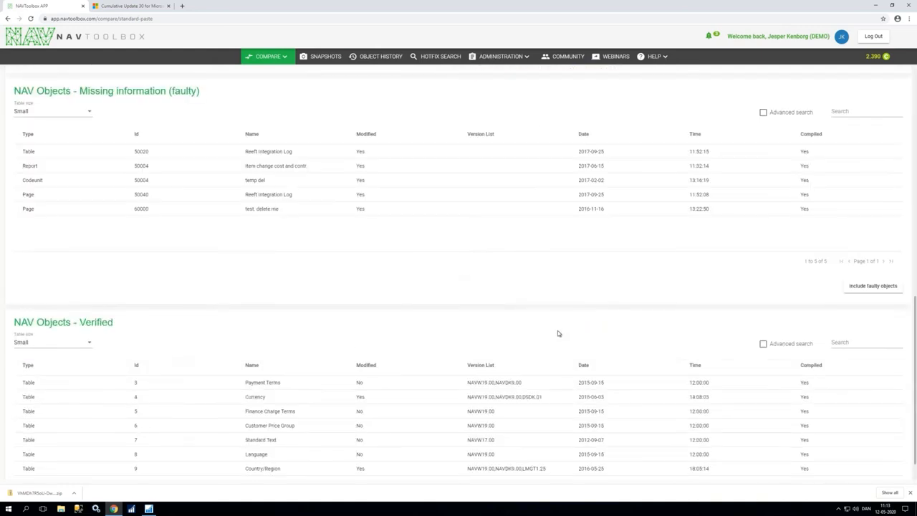
{"action": "mouse_move", "coordinate": [491, 138]}
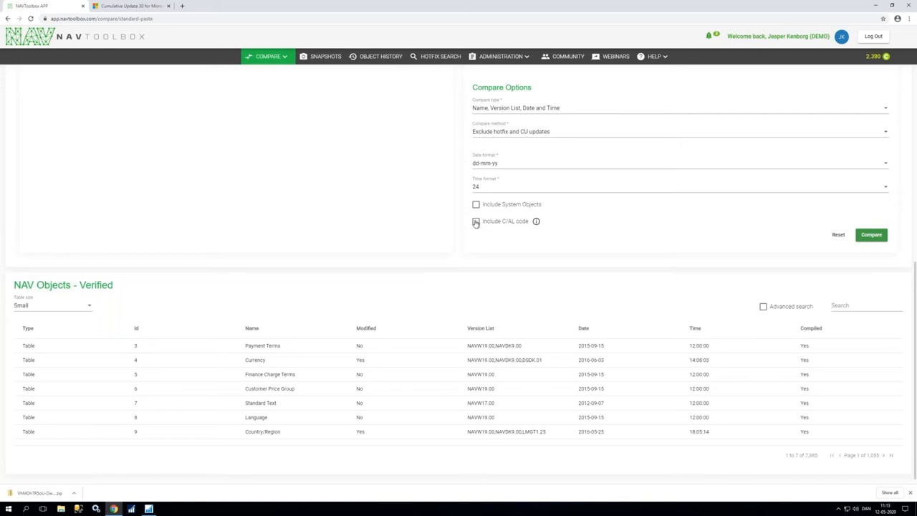
Include C/AL code and start the comparison.
{"action": "left_click", "coordinate": [476, 220]}
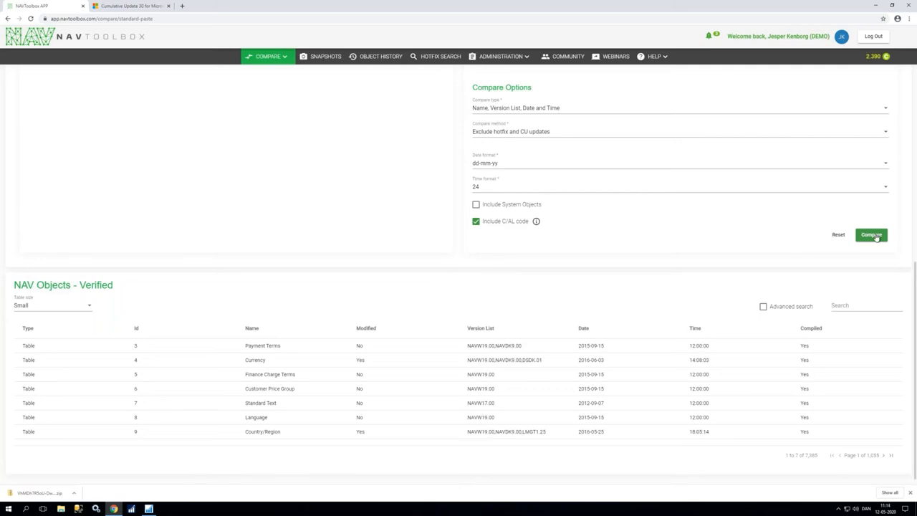
{"action": "left_click", "coordinate": [871, 234]}
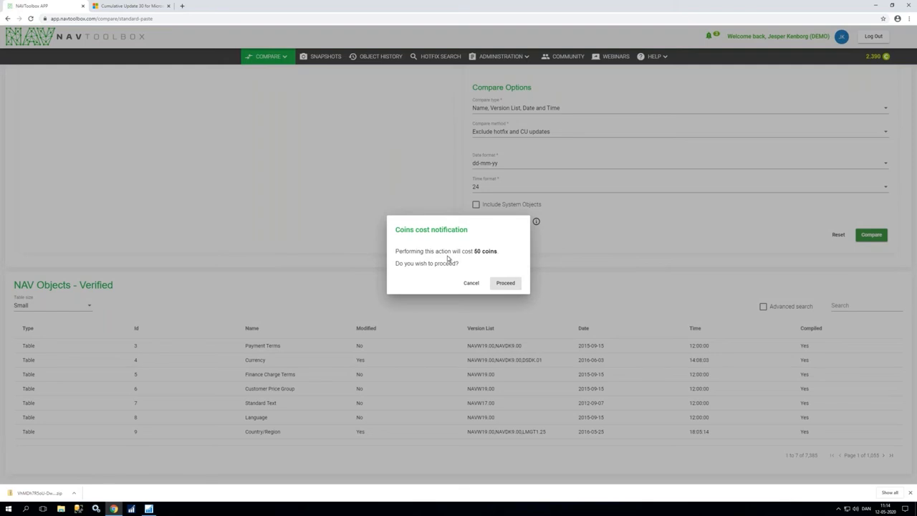
{"action": "mouse_move", "coordinate": [504, 278]}
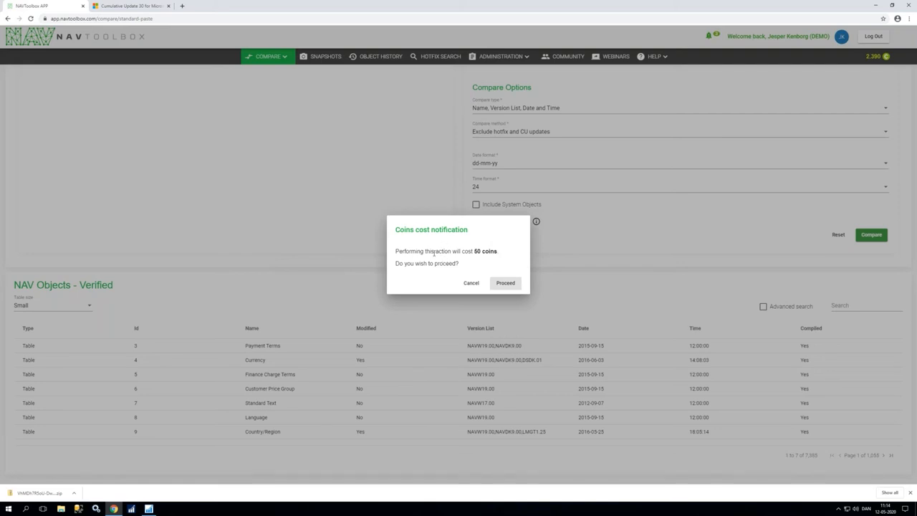
{"action": "mouse_move", "coordinate": [486, 262]}
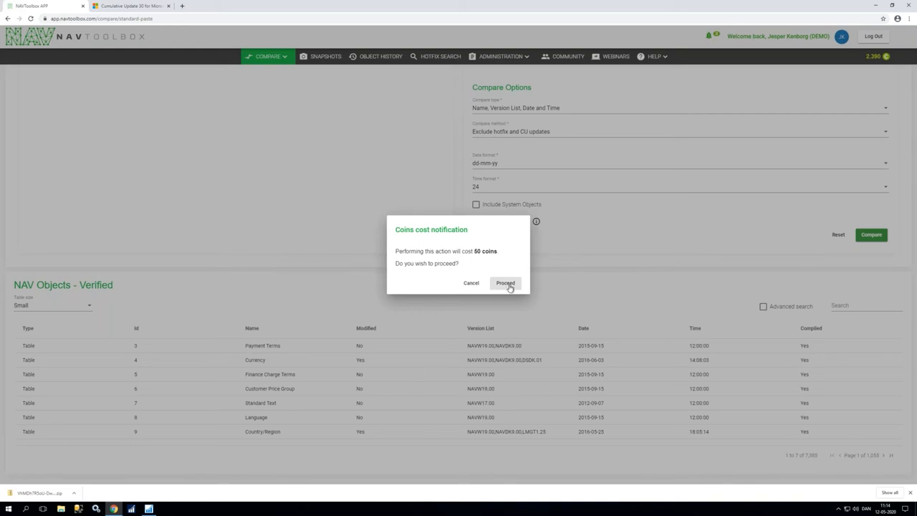
Proceed with the 50-coin comparison charge.
{"action": "left_click", "coordinate": [505, 283]}
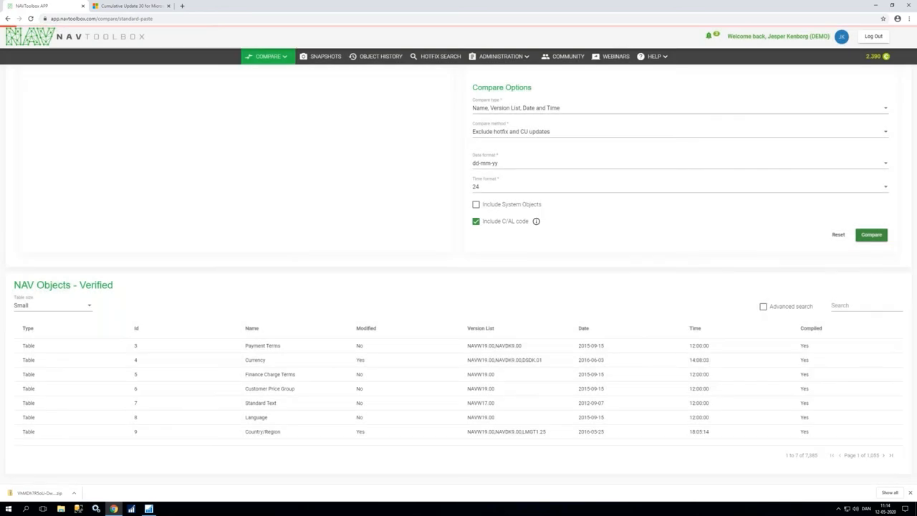
Wait for the compare result: 4,577 vs 7,348 objects, 4,367 equal.
{"action": "left_click", "coordinate": [871, 235]}
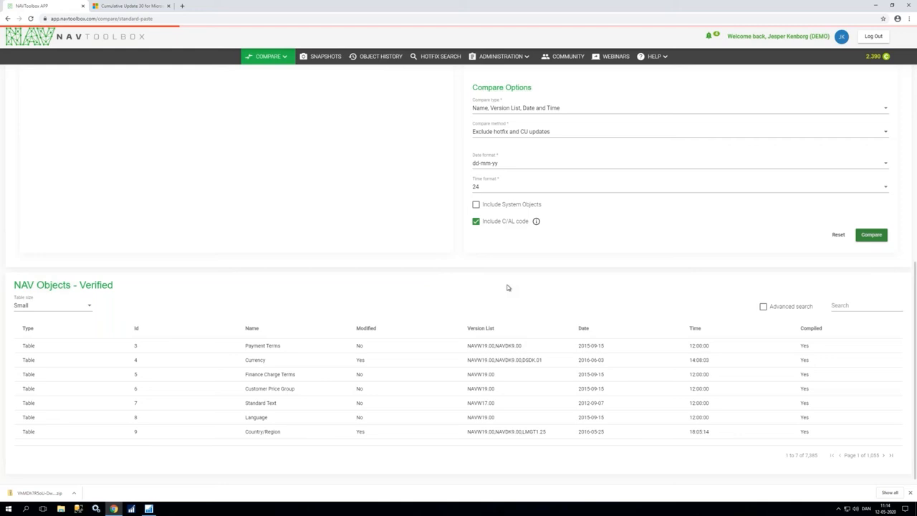
{"action": "left_click", "coordinate": [871, 234]}
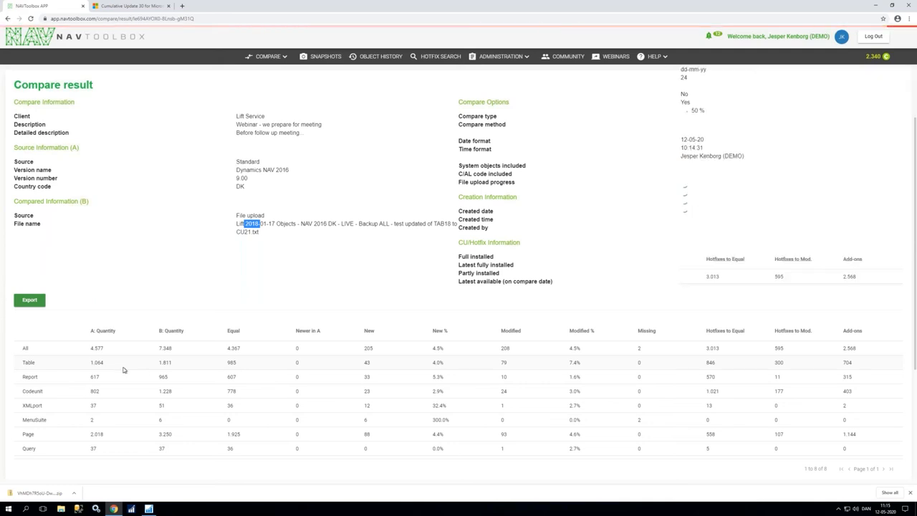
Scroll to the per-type quantity table and let CU/Hotfix levels load.
{"action": "scroll", "scroll_direction": "down", "scroll_amount": 3}
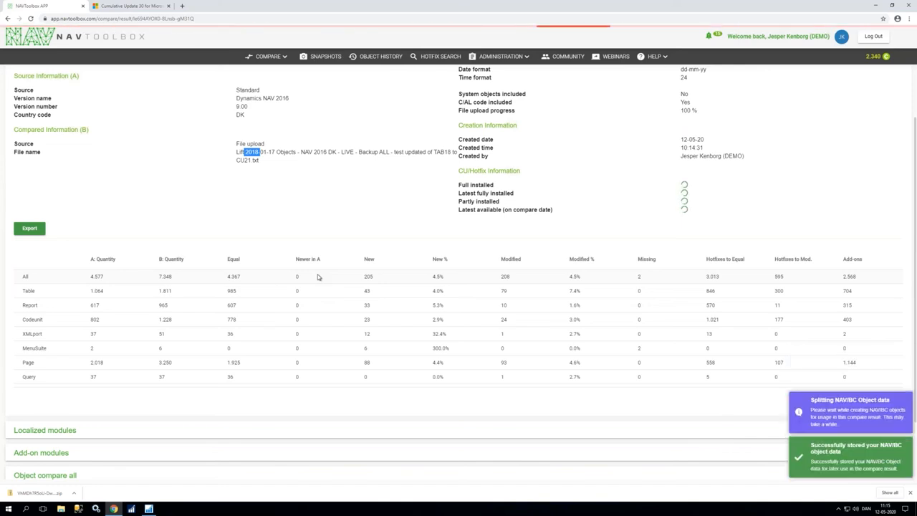
{"action": "mouse_move", "coordinate": [382, 280]}
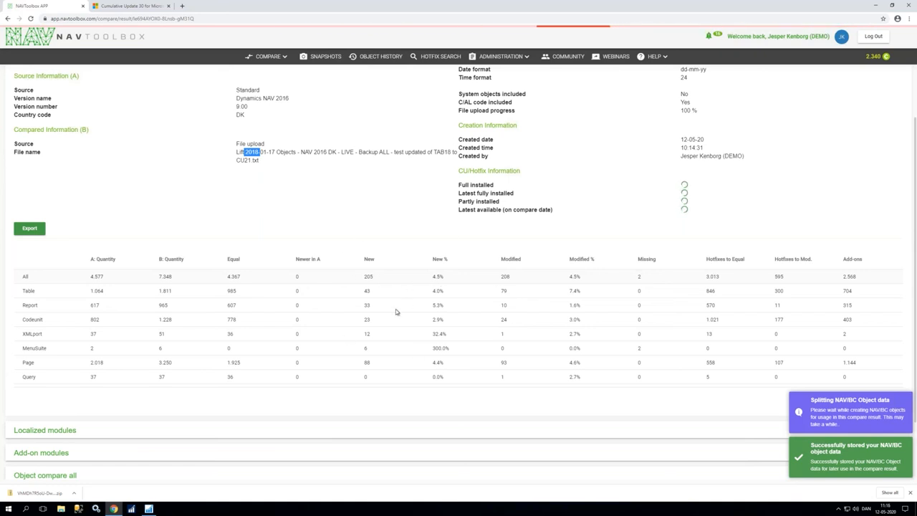
{"action": "mouse_move", "coordinate": [379, 302]}
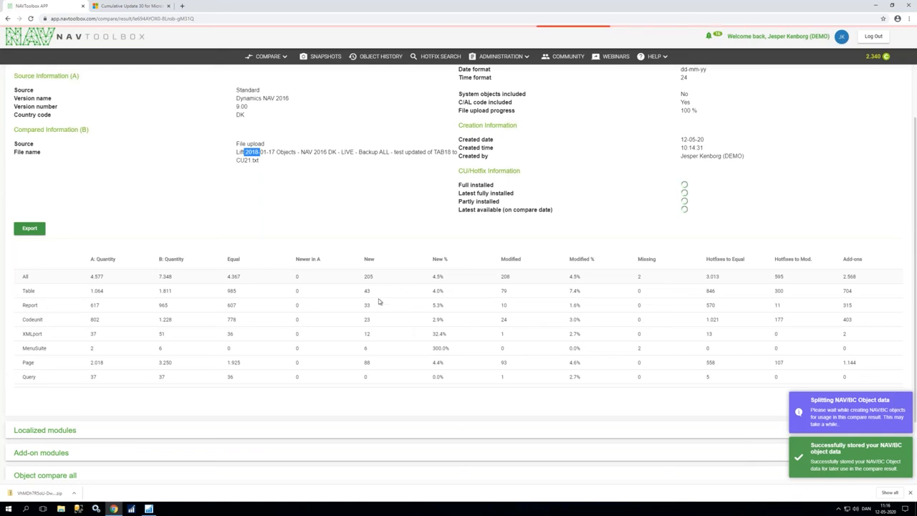
{"action": "mouse_move", "coordinate": [427, 312]}
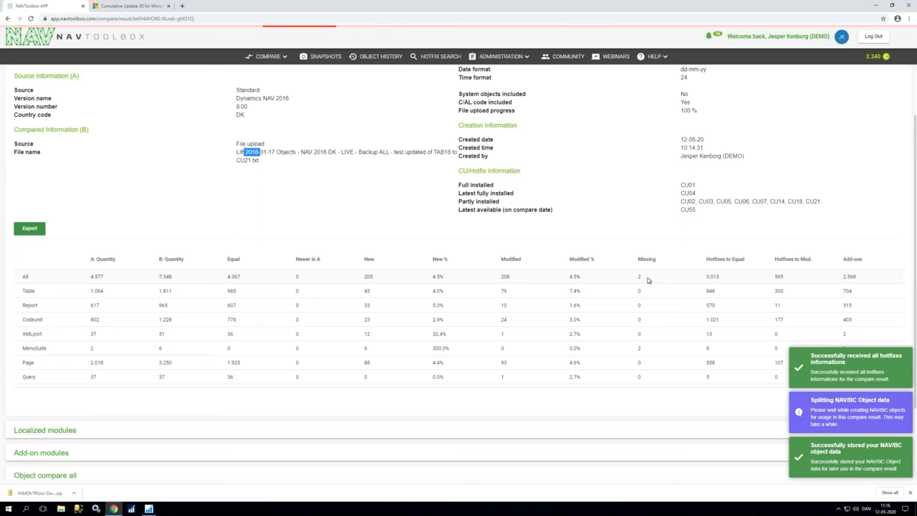
{"action": "mouse_move", "coordinate": [649, 351]}
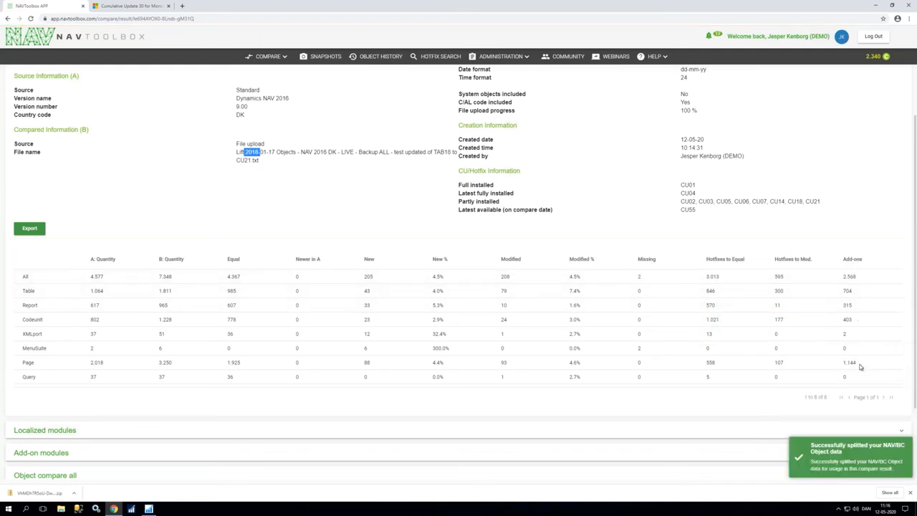
{"action": "mouse_move", "coordinate": [863, 376]}
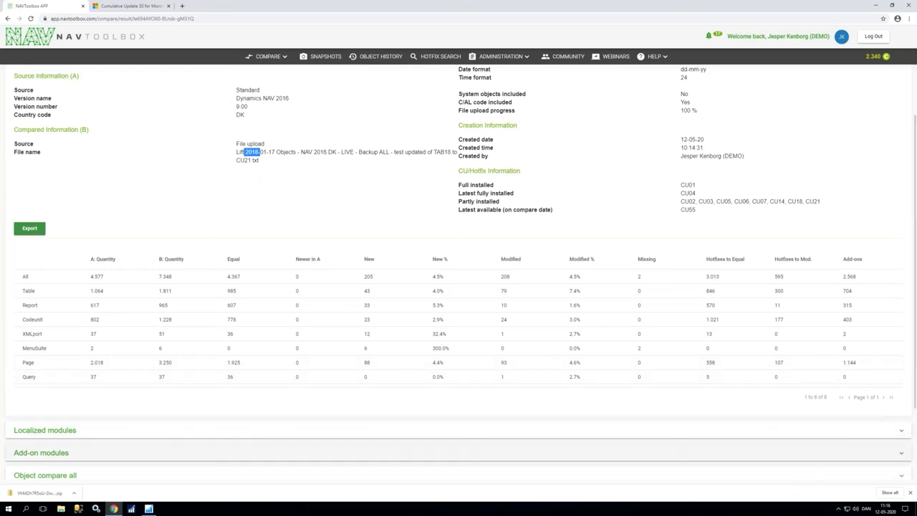
{"action": "mouse_move", "coordinate": [796, 370]}
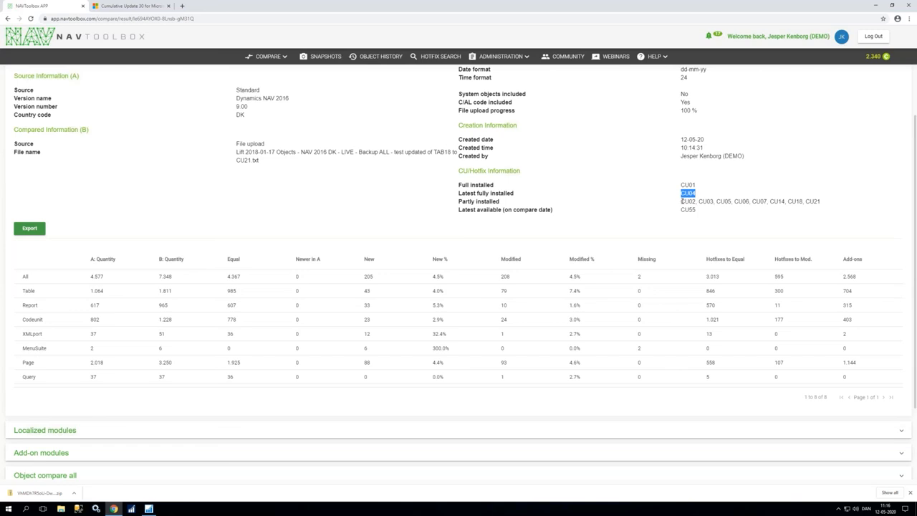
{"action": "left_click_drag", "start_coordinate": [681, 202], "coordinate": [821, 202]}
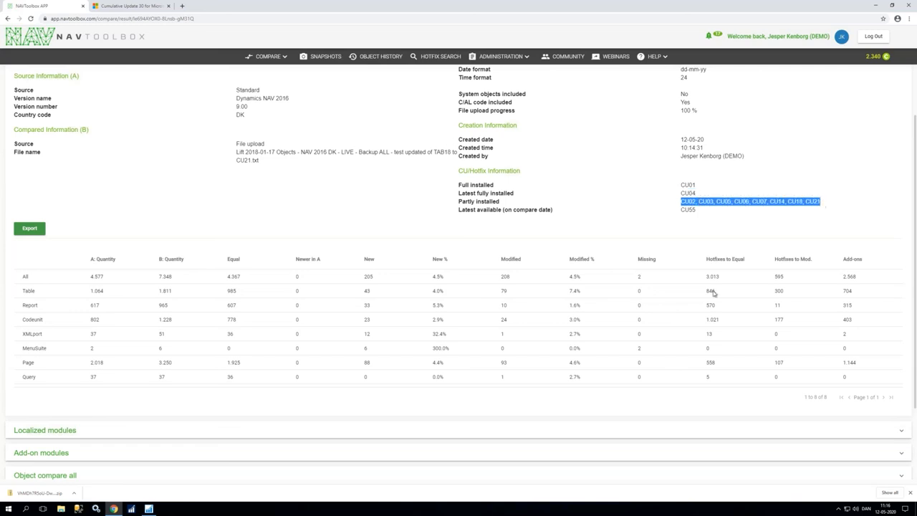
{"action": "mouse_move", "coordinate": [696, 224]}
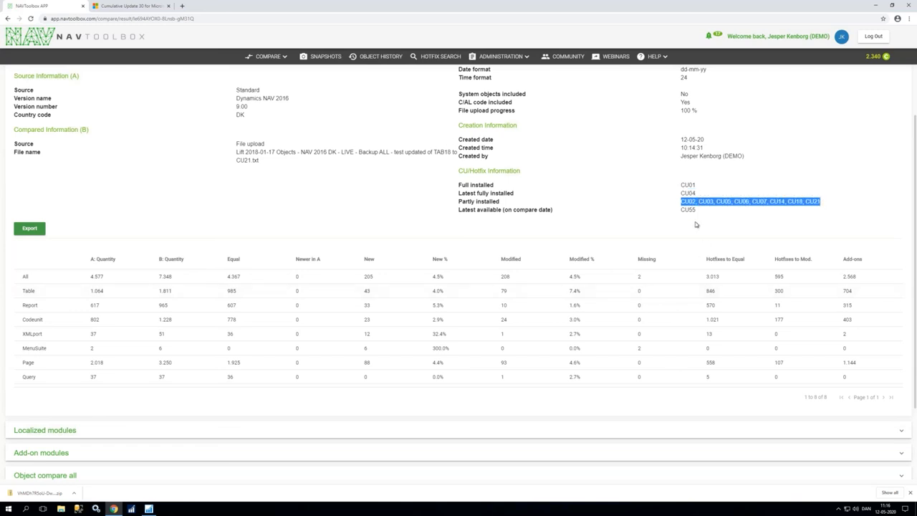